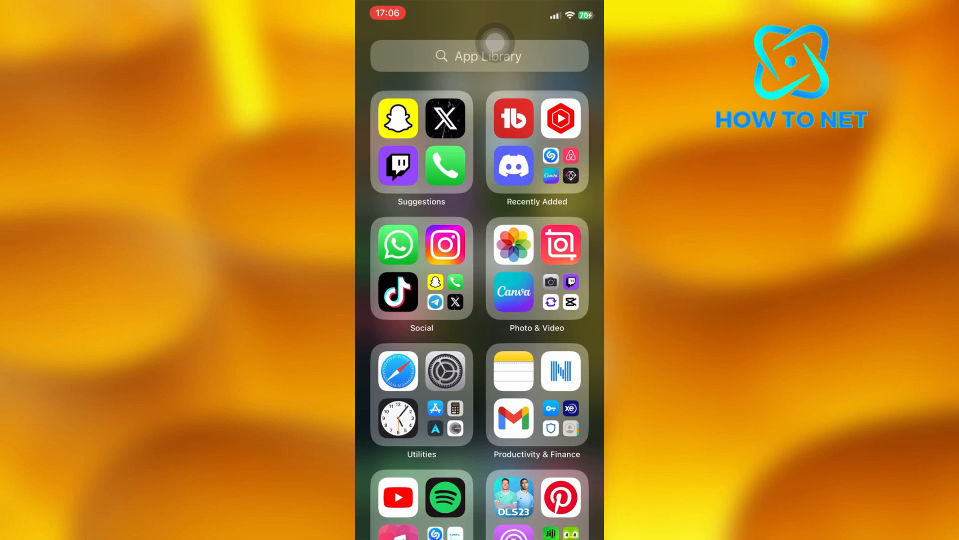
Step: Launch Snapchat and go to the Chat tab with the screenshotted conversation
click(397, 118)
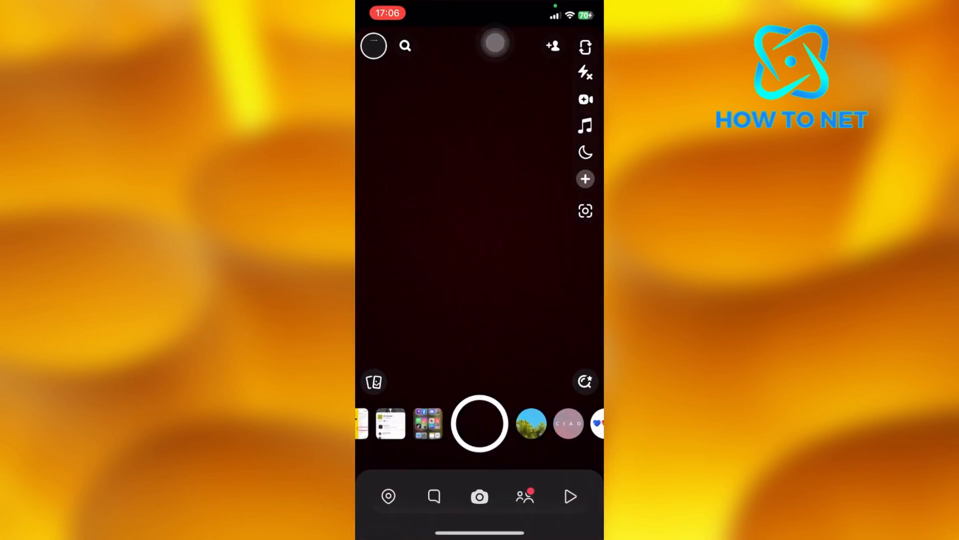
click(433, 497)
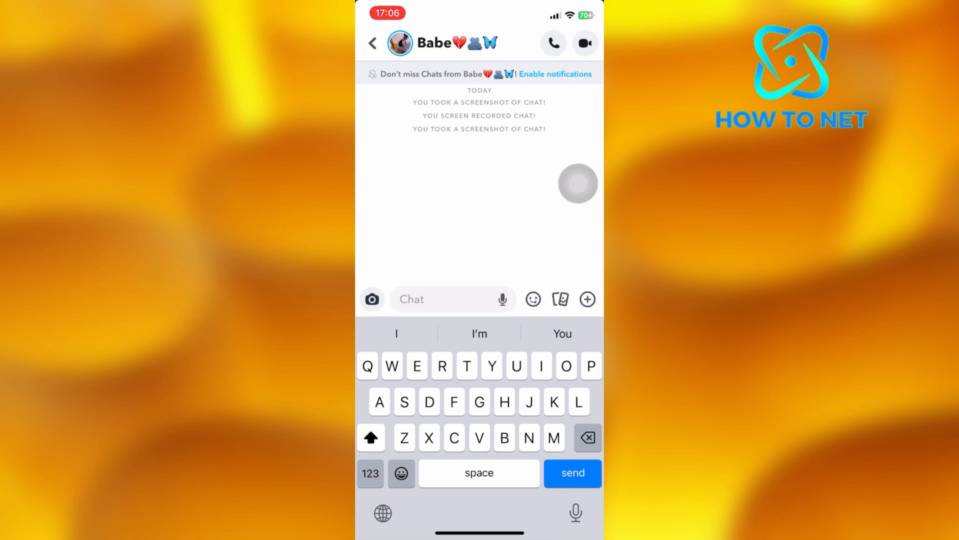
Step: Leave the conversation for the chat feed and bring up your own profile page
click(373, 43)
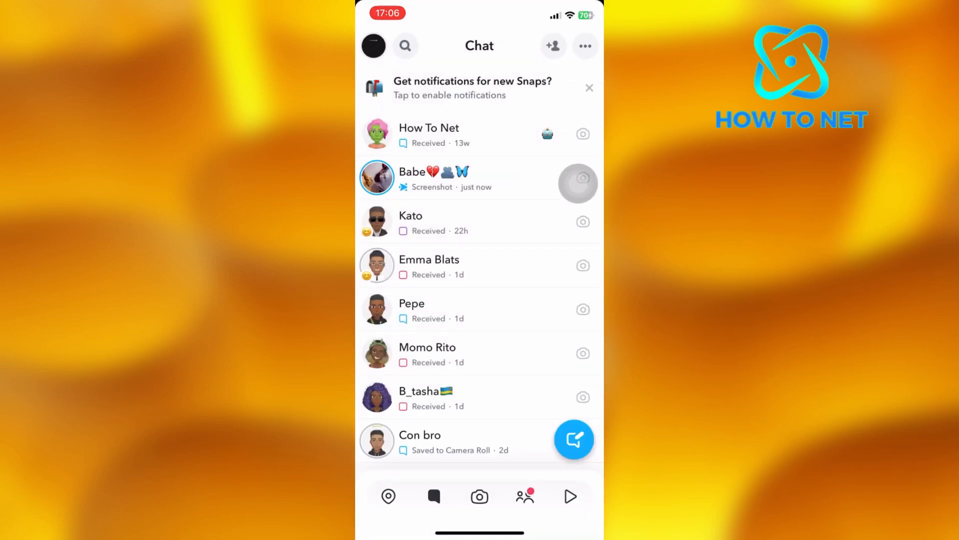
click(570, 497)
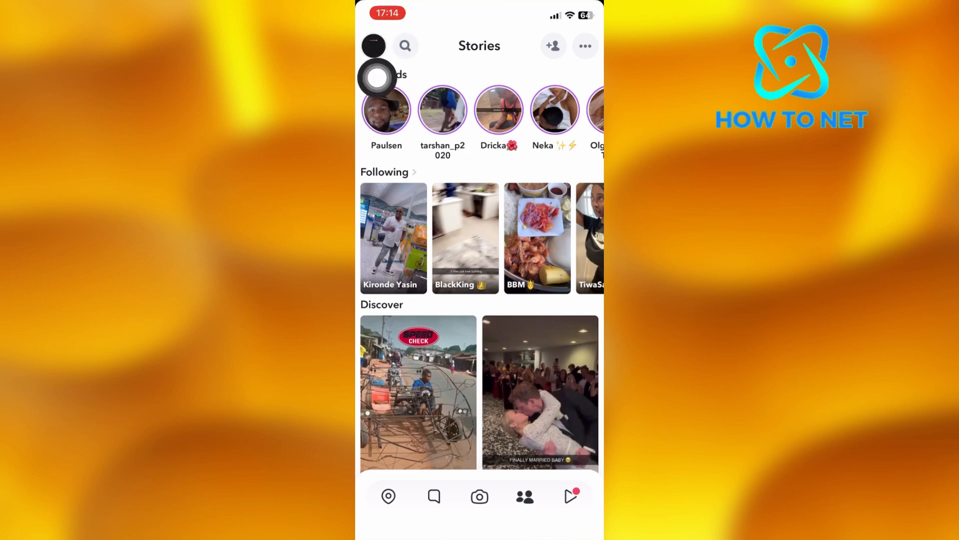
click(373, 45)
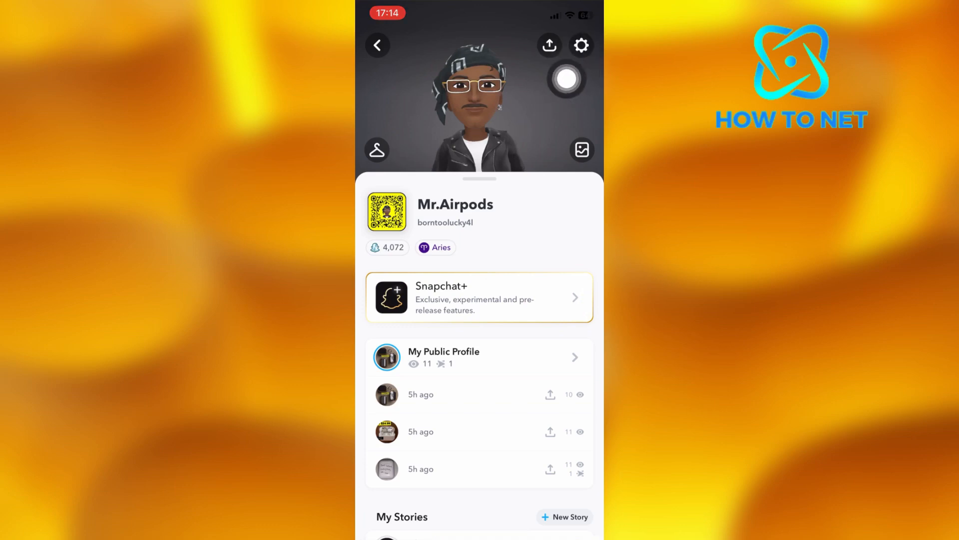
Step: Go into account Settings and reach Clear Data under Privacy Controls
click(579, 45)
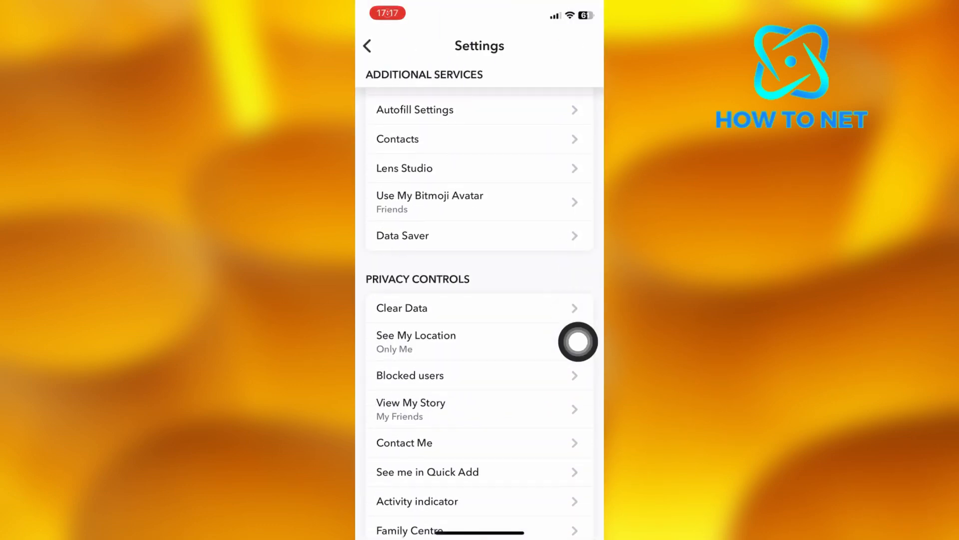
mouse_move(570, 290)
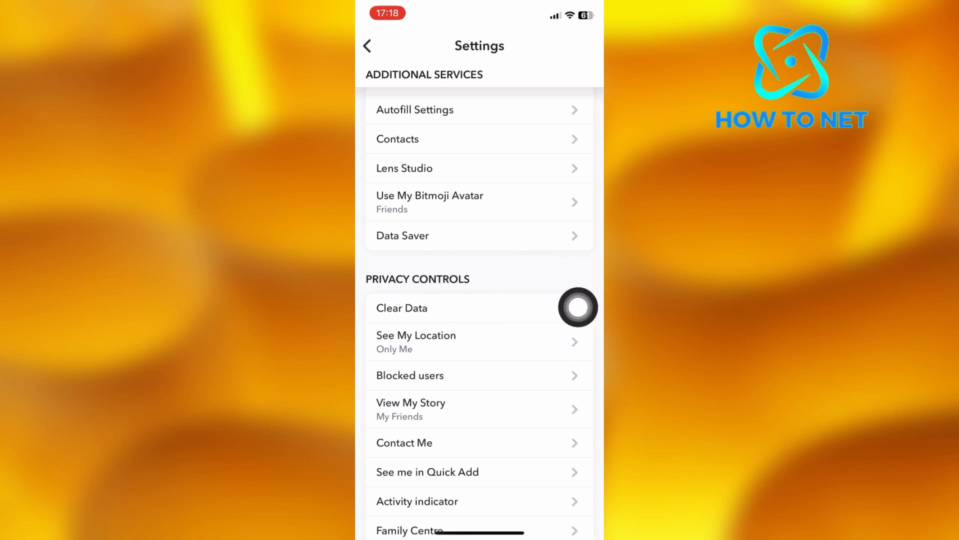
click(403, 308)
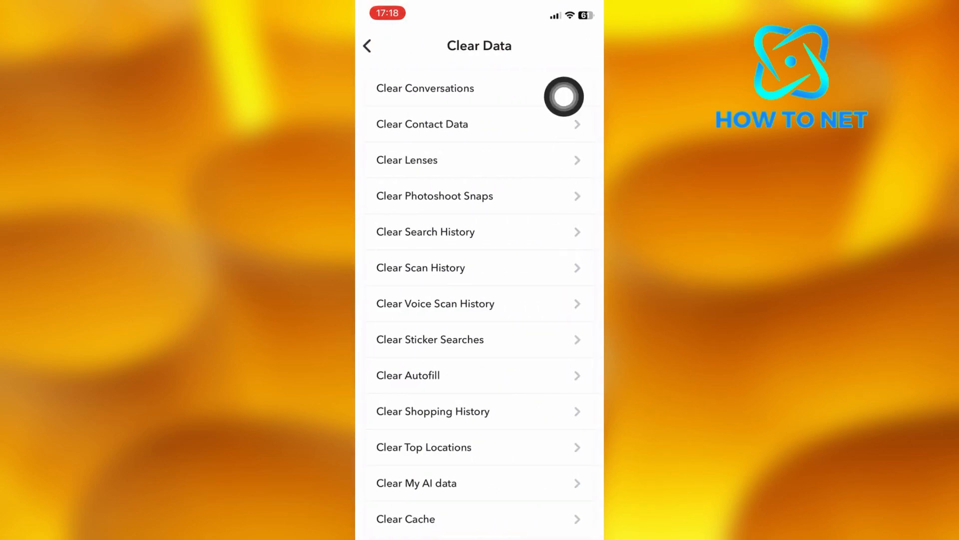
Step: Clear the most recent screenshotted conversation via Clear Conversations and confirm it
click(425, 88)
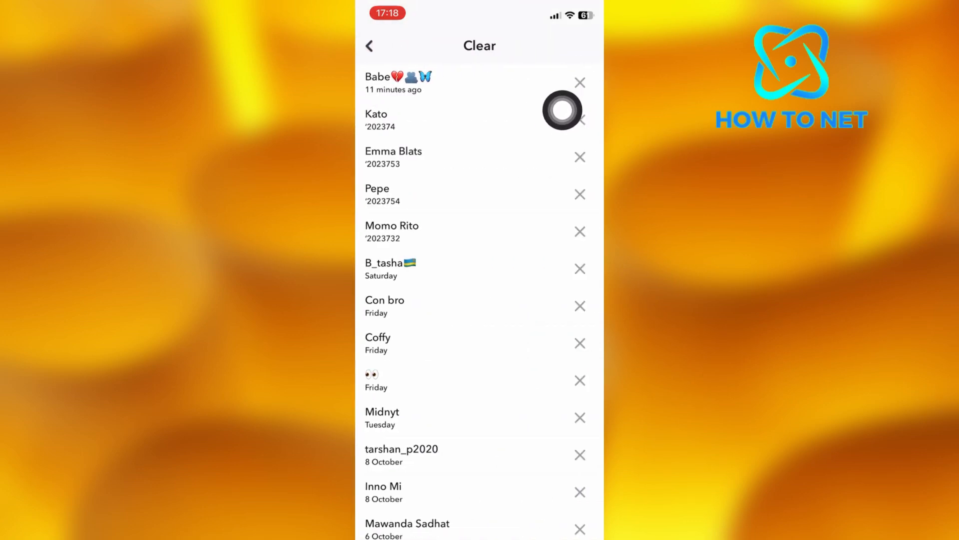
click(580, 119)
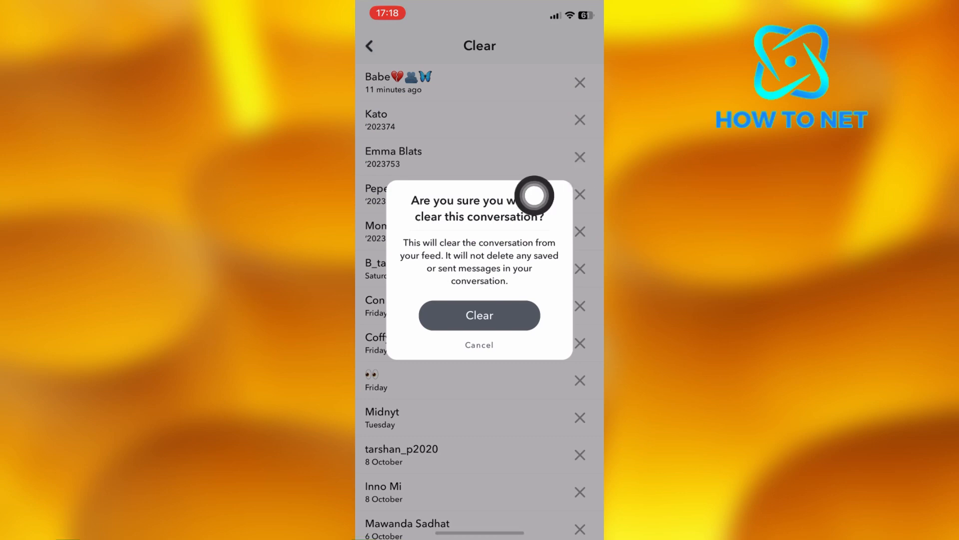
mouse_move(579, 301)
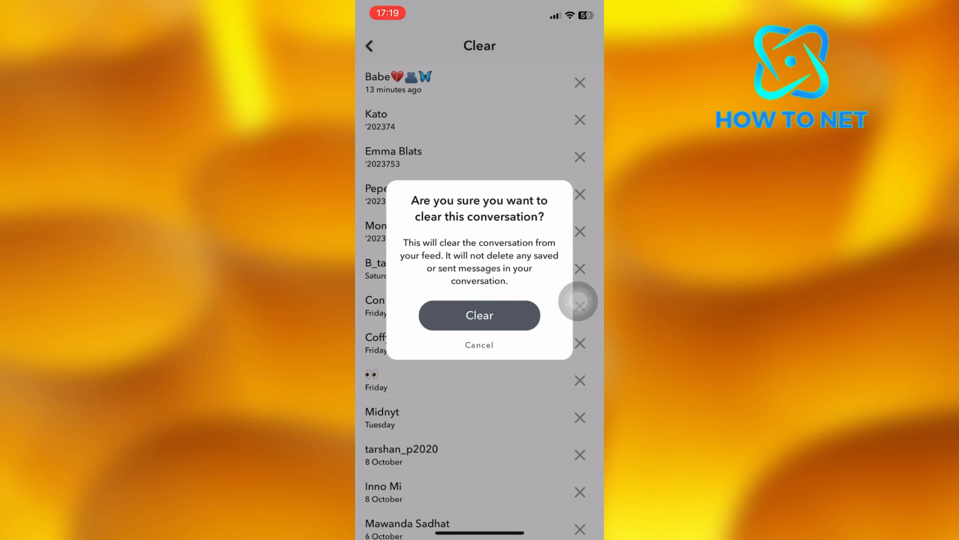
click(478, 315)
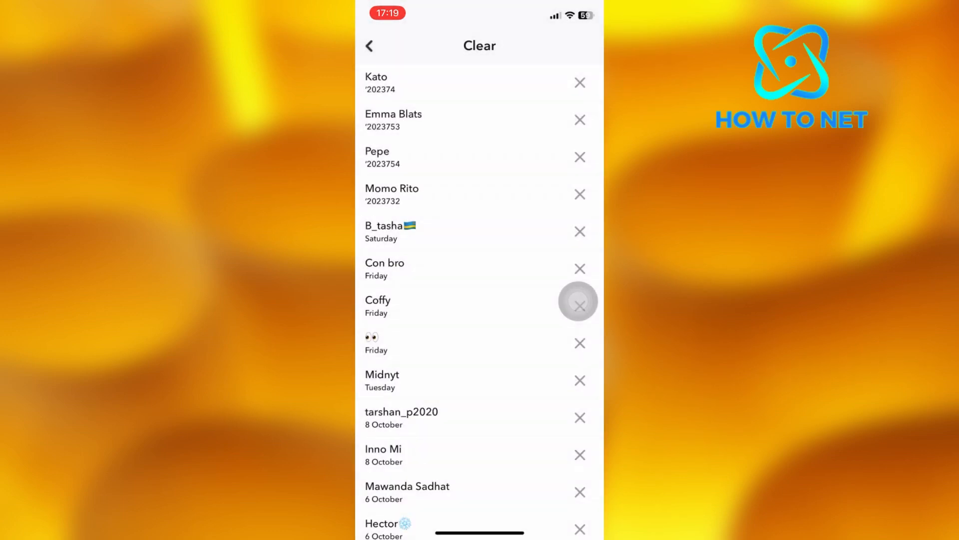
Step: Back out to the camera, verify the chat feed lacks the cleared conversation, then show Stories
click(368, 45)
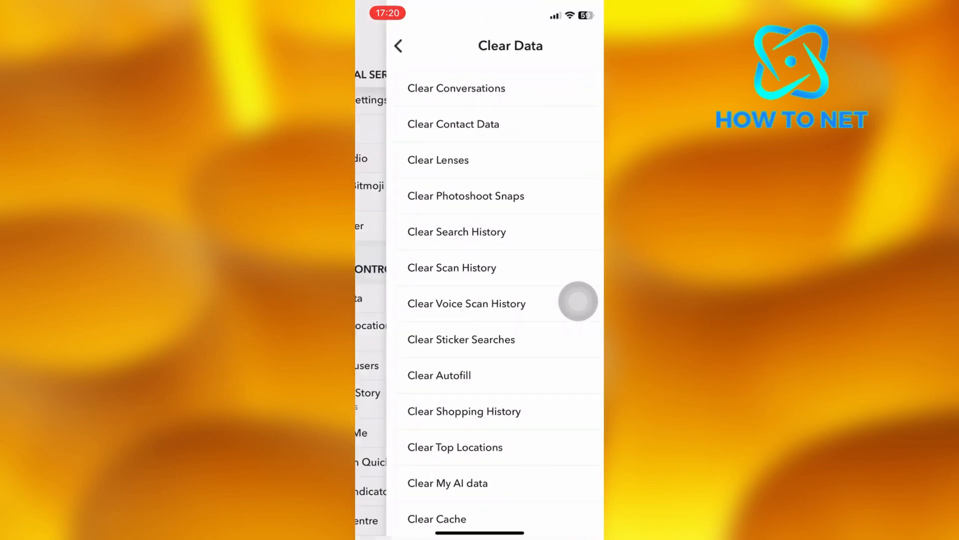
click(398, 45)
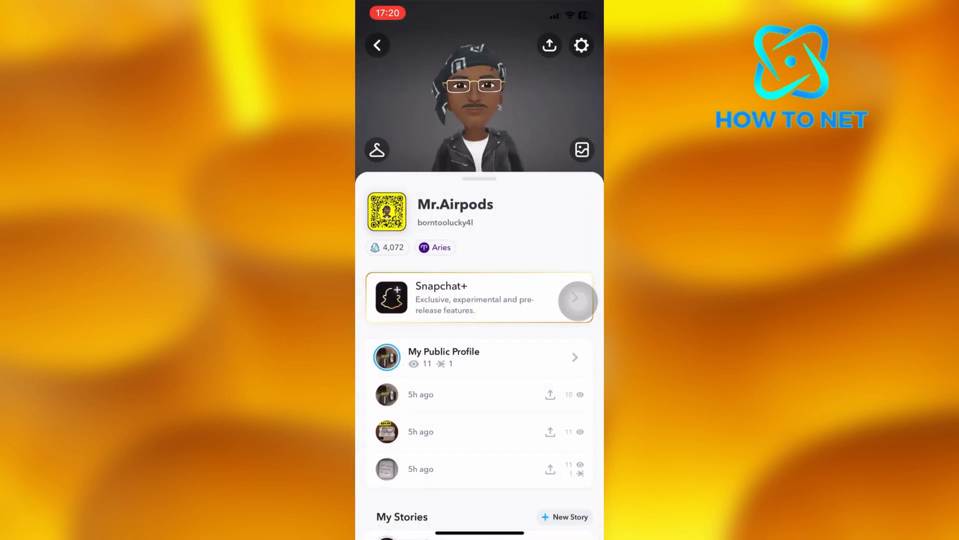
click(378, 45)
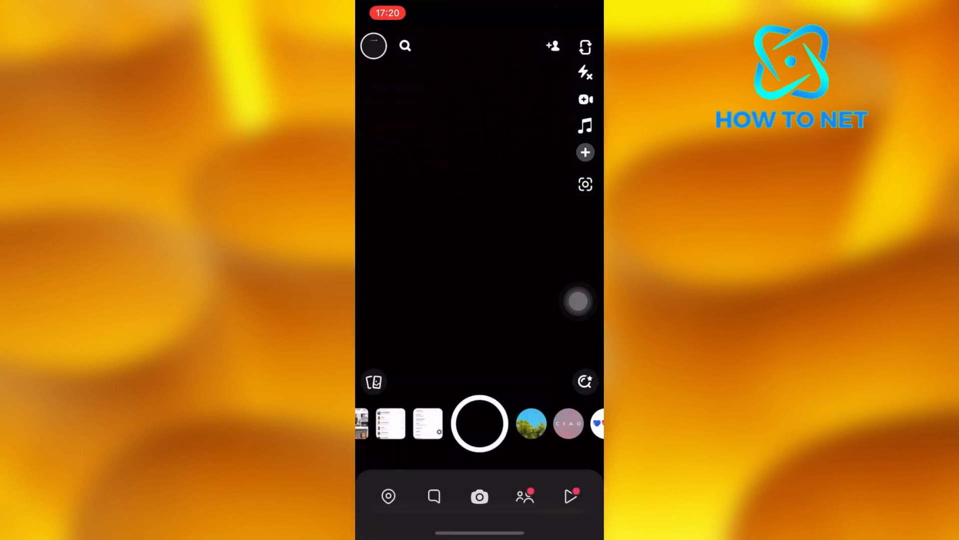
click(434, 497)
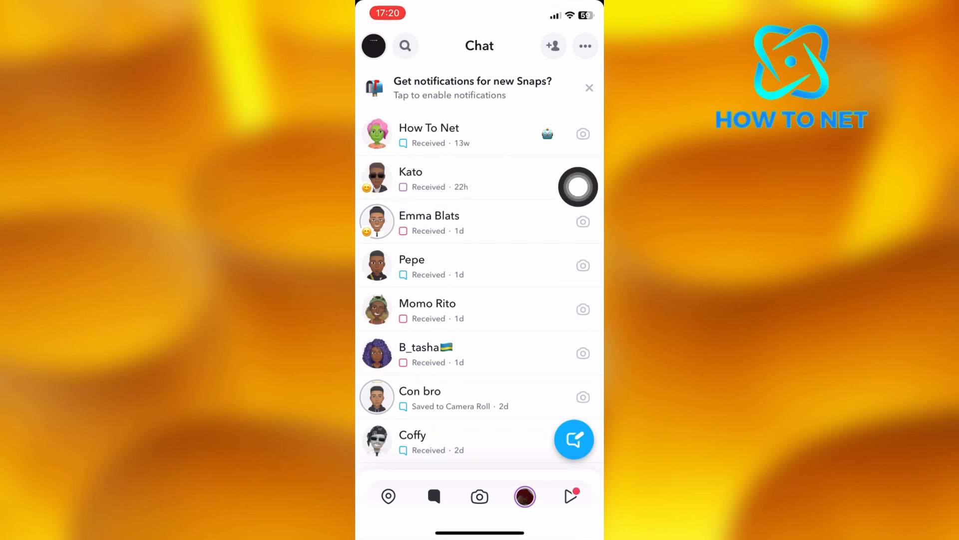
click(525, 497)
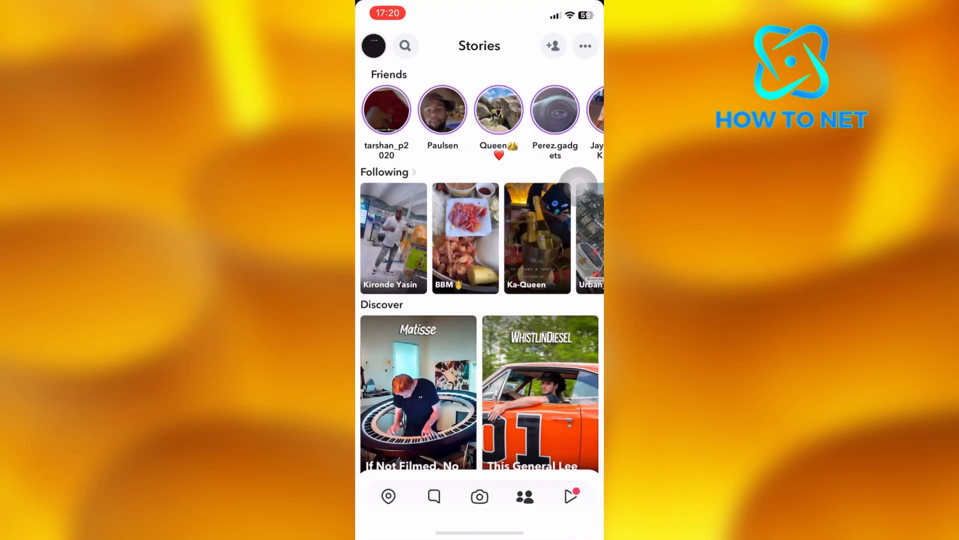